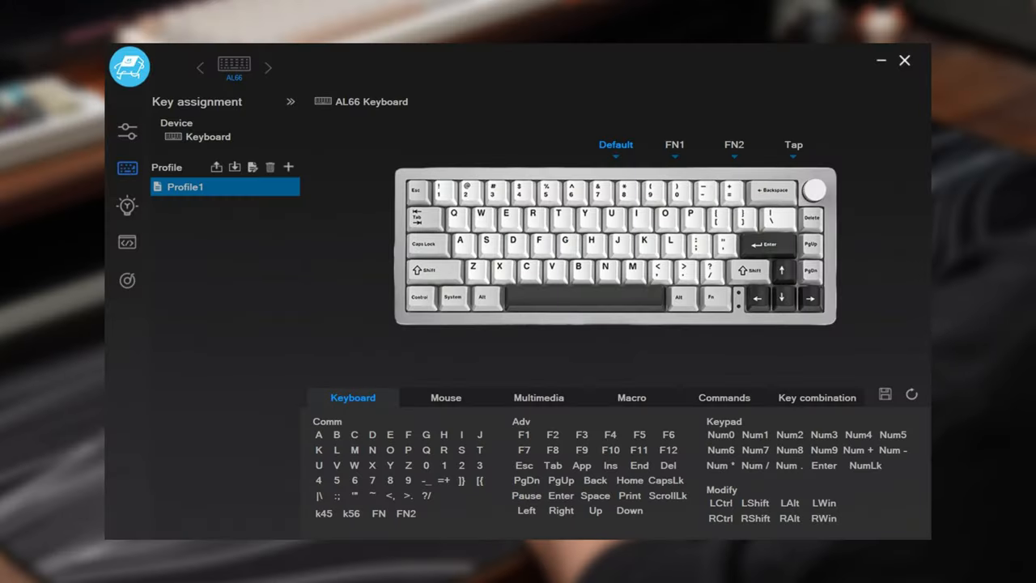
View the light effect settings, then show the empty Macro edit panel.
click(127, 206)
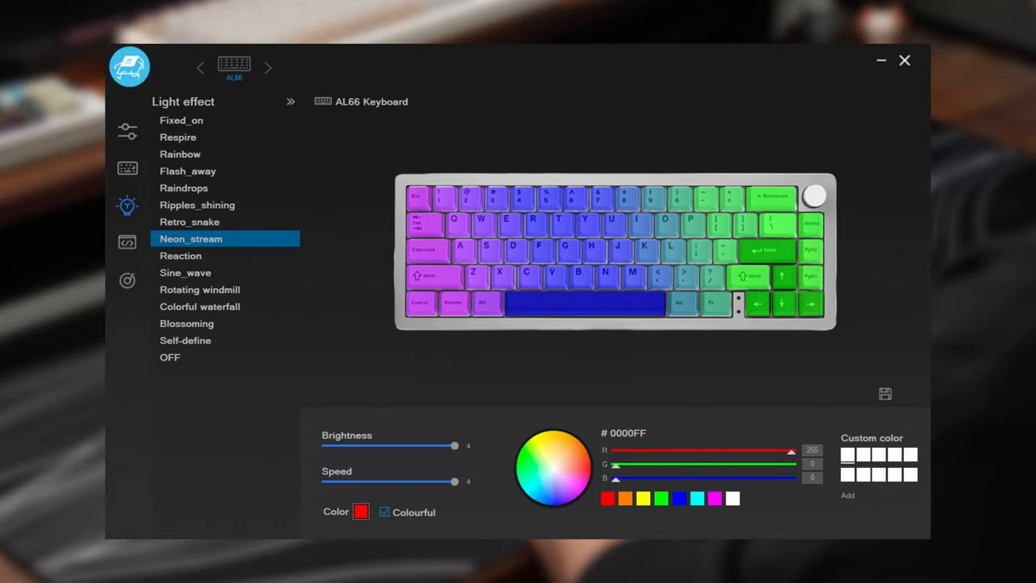
click(127, 242)
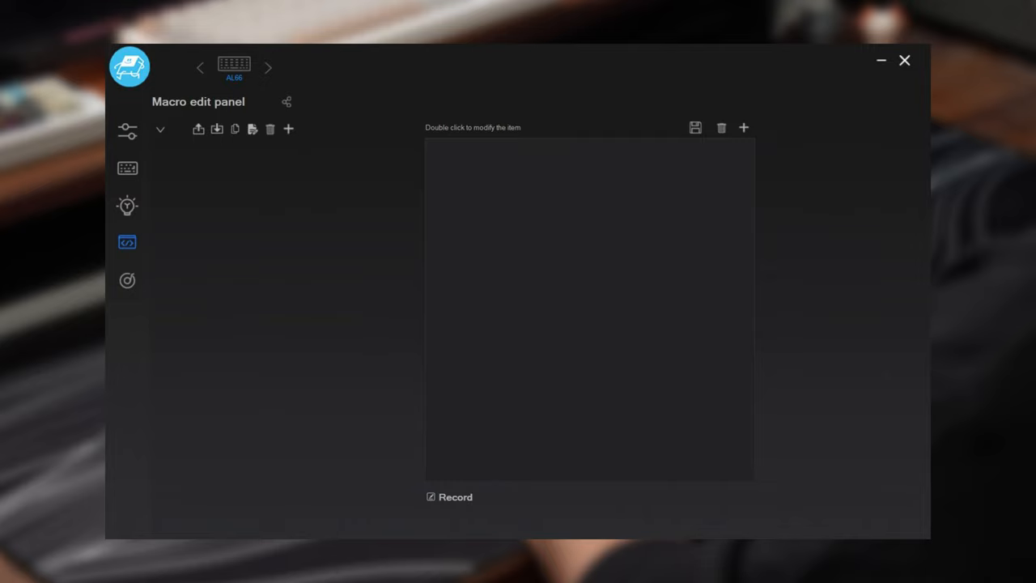